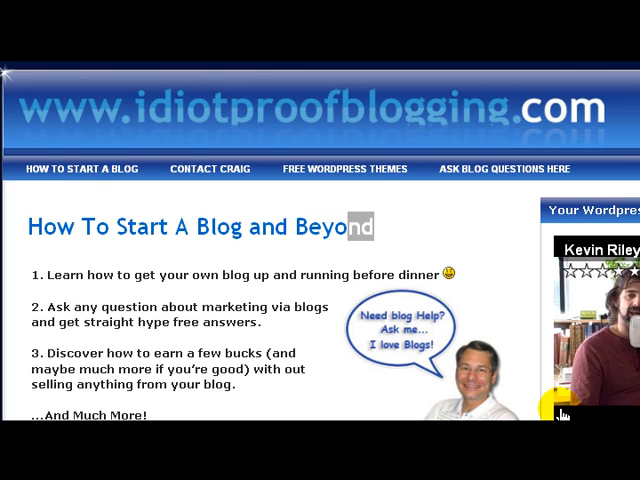
{"action": "mouse_move", "coordinate": [536, 408]}
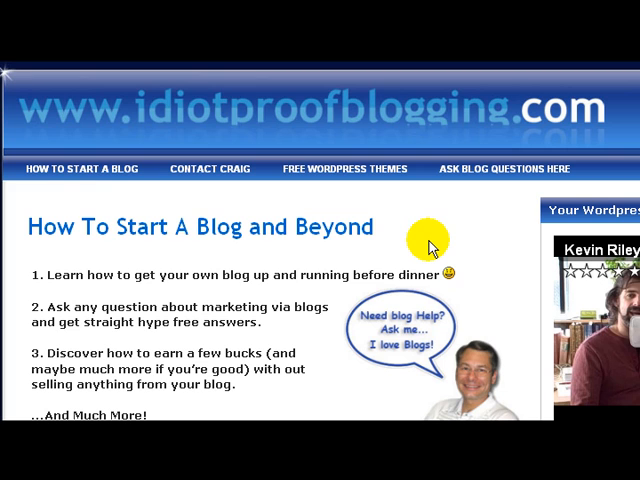
{"action": "mouse_move", "coordinate": [436, 228]}
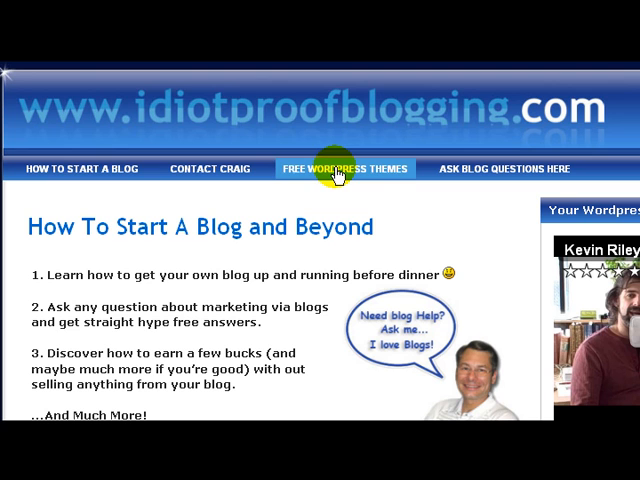
{"action": "mouse_move", "coordinate": [348, 168]}
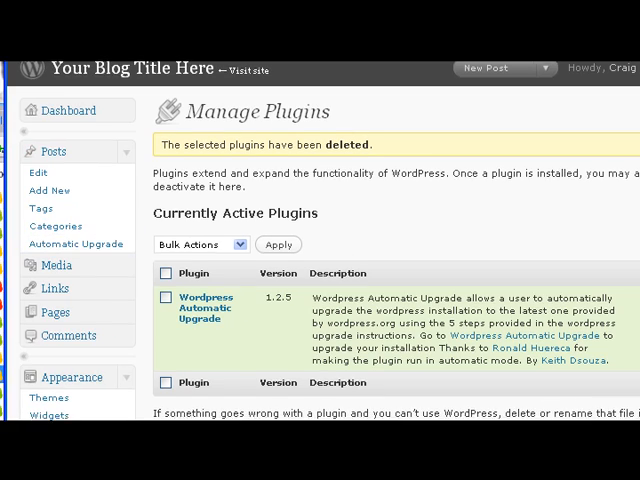
Go to Plugins > Add New and enter 'contact form 7' as the plugin search term.
{"action": "scroll", "scroll_direction": "down", "scroll_amount": 3}
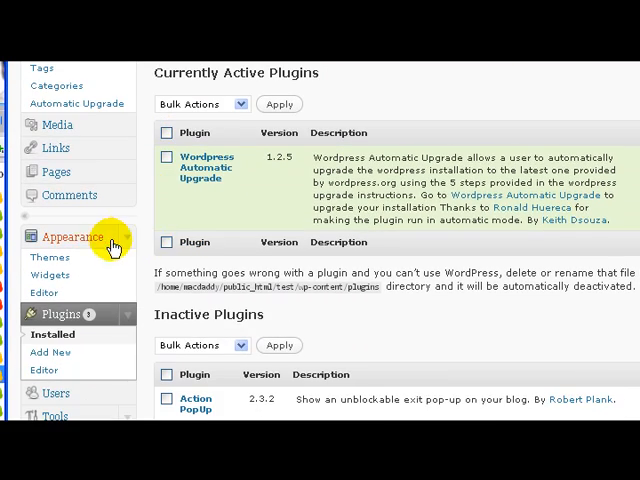
{"action": "mouse_move", "coordinate": [90, 320]}
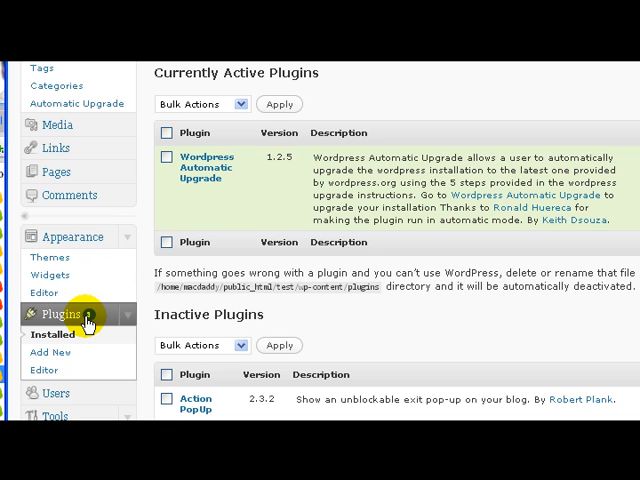
{"action": "mouse_move", "coordinate": [76, 356]}
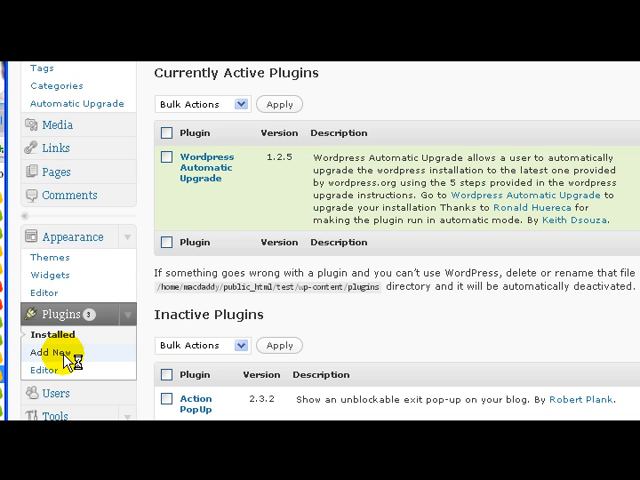
{"action": "left_click", "coordinate": [52, 354]}
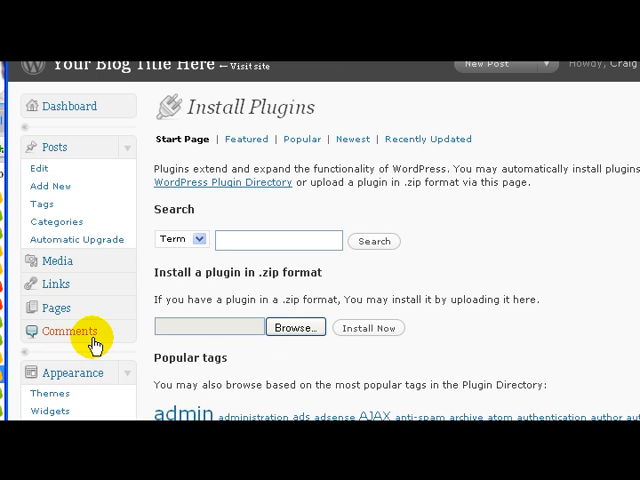
{"action": "mouse_move", "coordinate": [200, 240]}
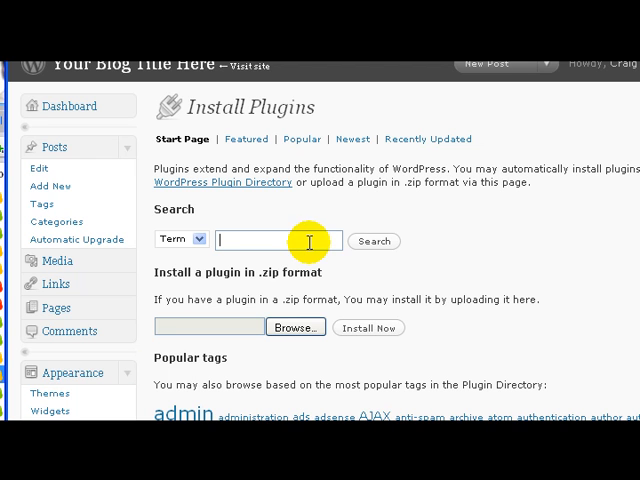
{"action": "type", "text": "contact form 7"}
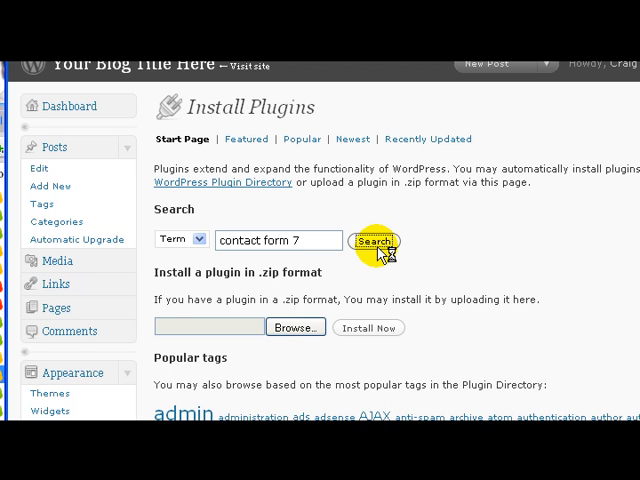
Search the plugin directory and install Contact Form 7 version 1.9.5.1.
{"action": "left_click", "coordinate": [374, 240]}
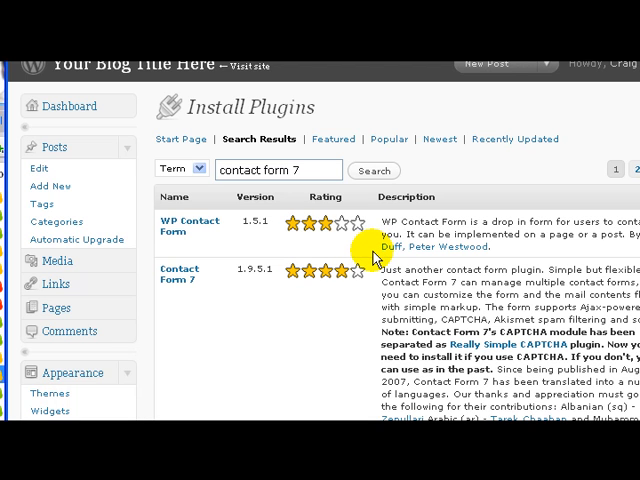
{"action": "mouse_move", "coordinate": [178, 272]}
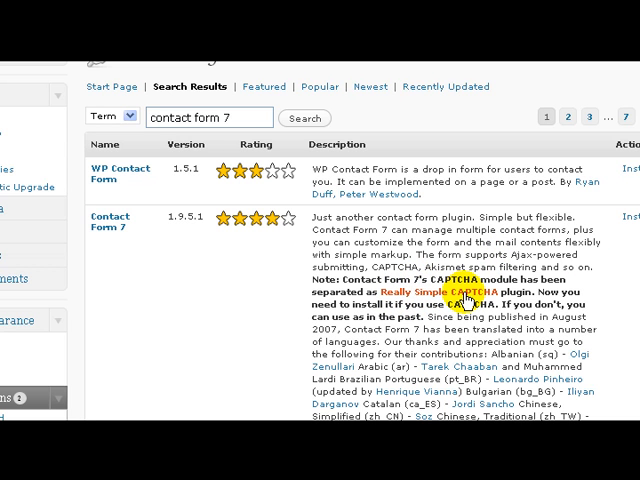
{"action": "mouse_move", "coordinate": [470, 296]}
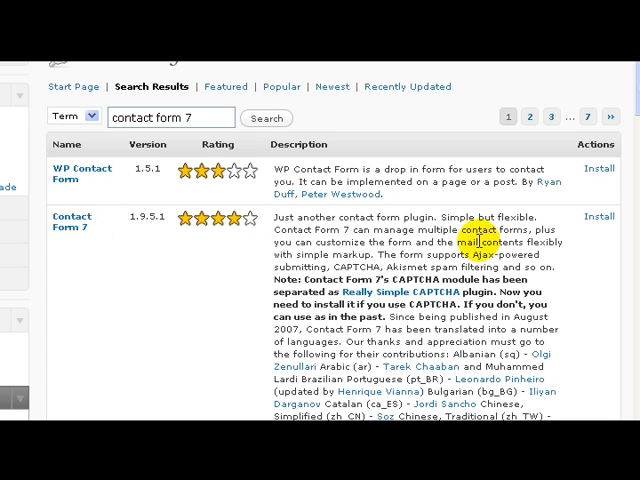
{"action": "mouse_move", "coordinate": [594, 218]}
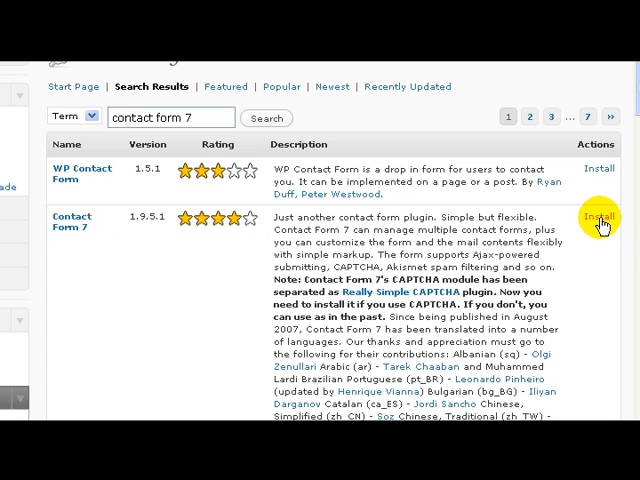
{"action": "left_click", "coordinate": [590, 218]}
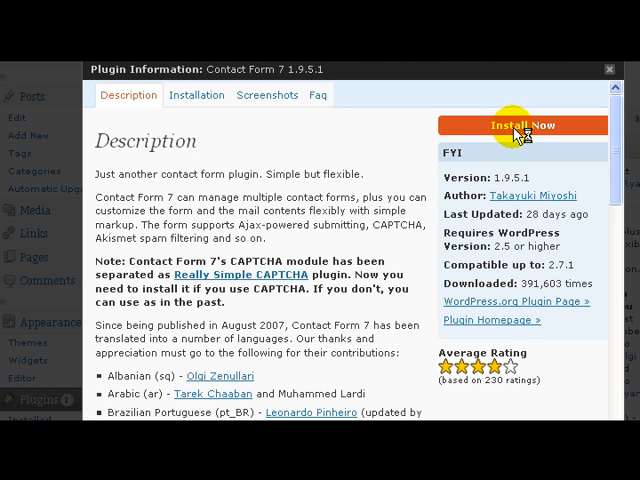
{"action": "left_click", "coordinate": [516, 126]}
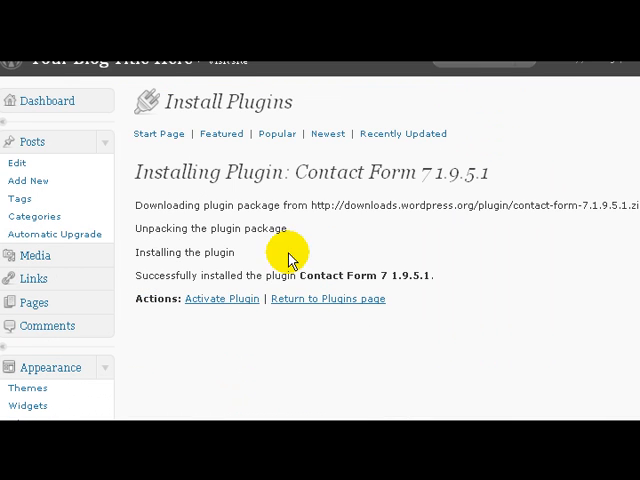
{"action": "mouse_move", "coordinate": [172, 190]}
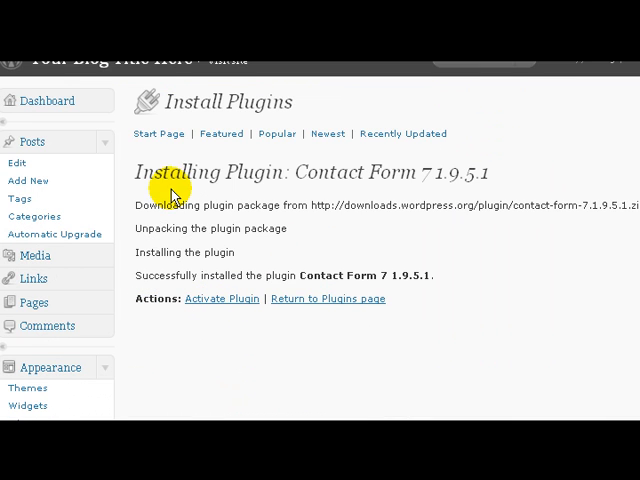
{"action": "mouse_move", "coordinate": [496, 188]}
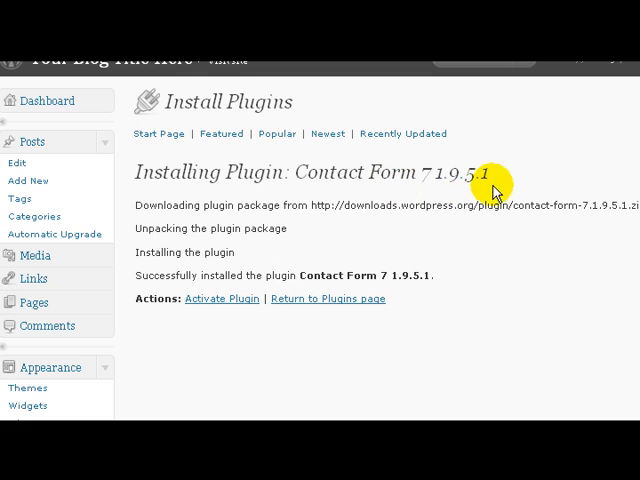
{"action": "mouse_move", "coordinate": [158, 288]}
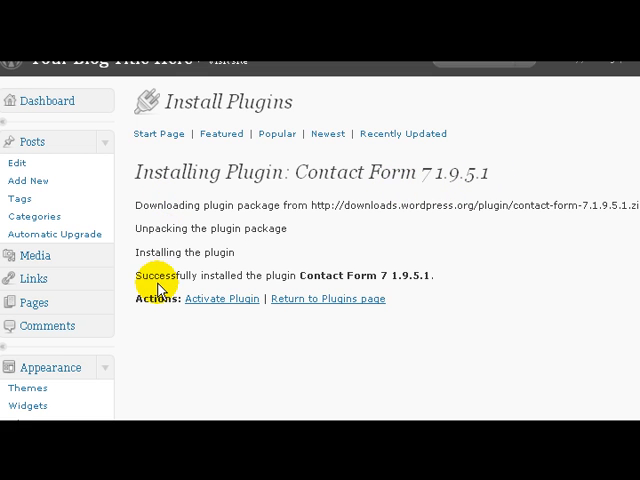
{"action": "mouse_move", "coordinate": [220, 298]}
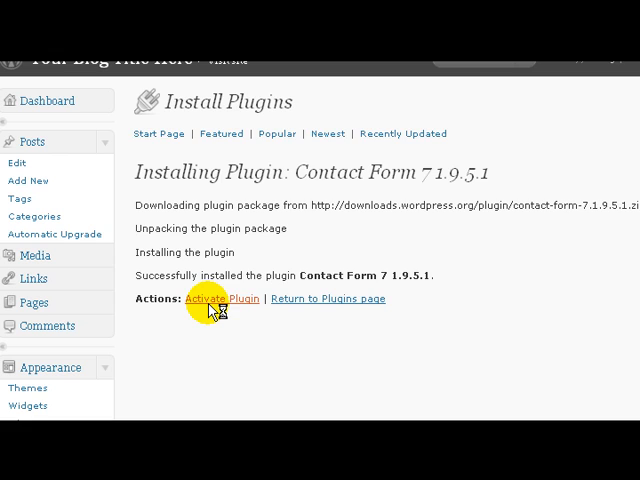
Activate Contact Form 7 and search the plugin directory for Really Simple CAPTCHA.
{"action": "left_click", "coordinate": [216, 300]}
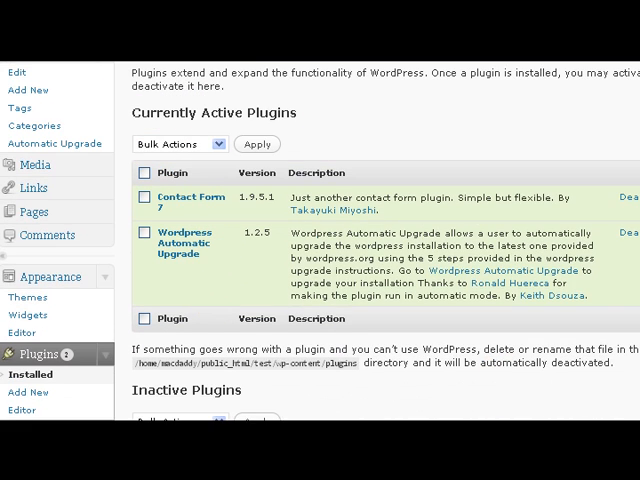
{"action": "scroll", "scroll_direction": "down", "scroll_amount": 3}
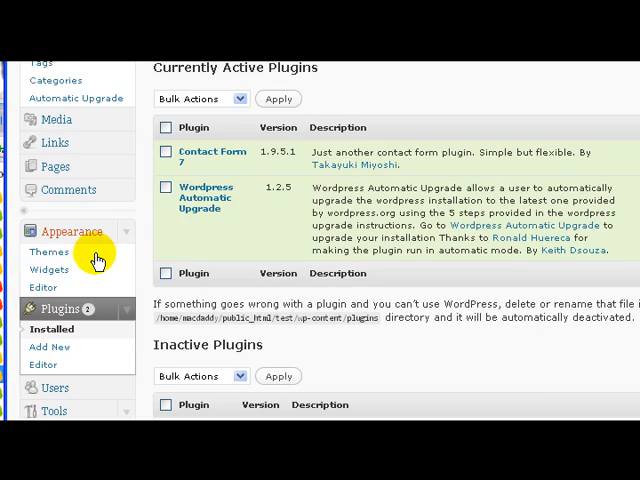
{"action": "scroll", "scroll_direction": "down", "scroll_amount": 3}
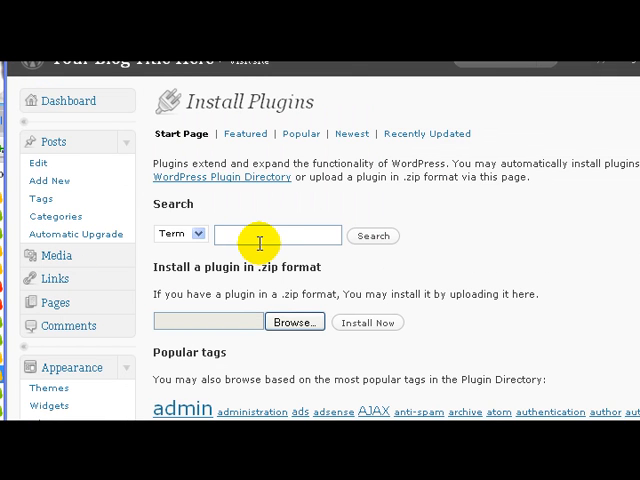
{"action": "type", "text": "d"}
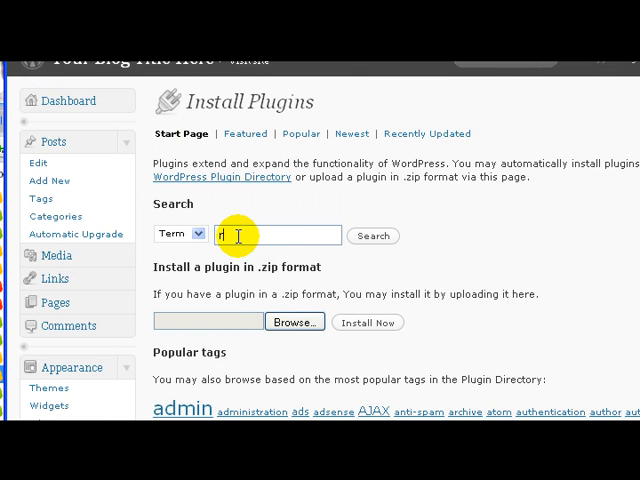
{"action": "type", "text": "eally Simple CAPTCHA"}
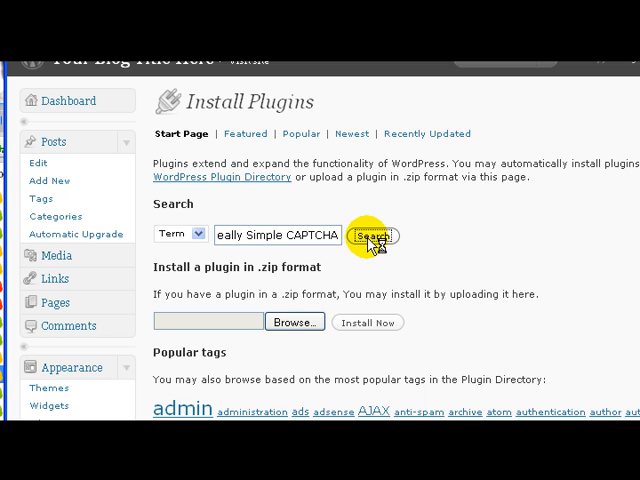
{"action": "left_click", "coordinate": [376, 234]}
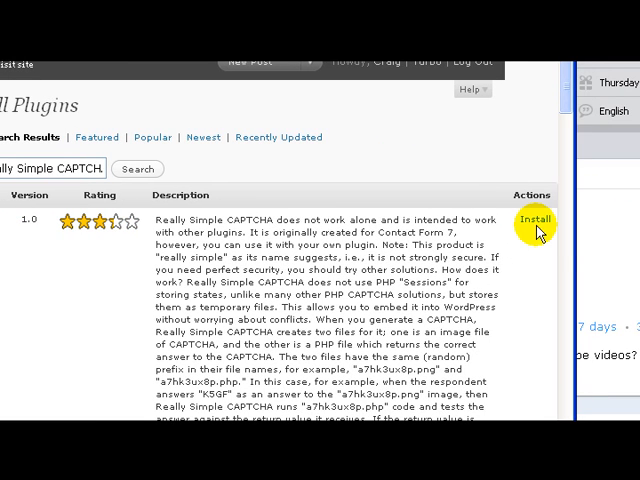
Install and activate Really Simple CAPTCHA so it is listed among the active plugins.
{"action": "left_click", "coordinate": [522, 220]}
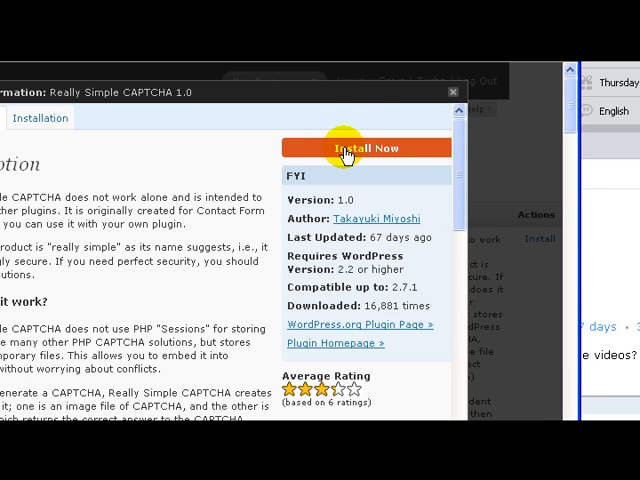
{"action": "left_click", "coordinate": [370, 148]}
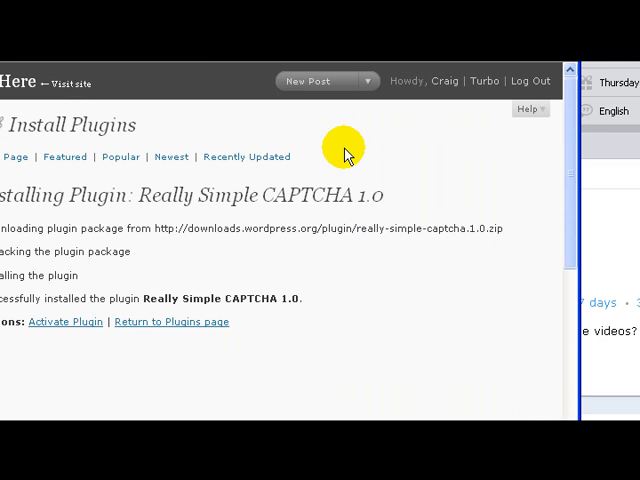
{"action": "mouse_move", "coordinate": [358, 116]}
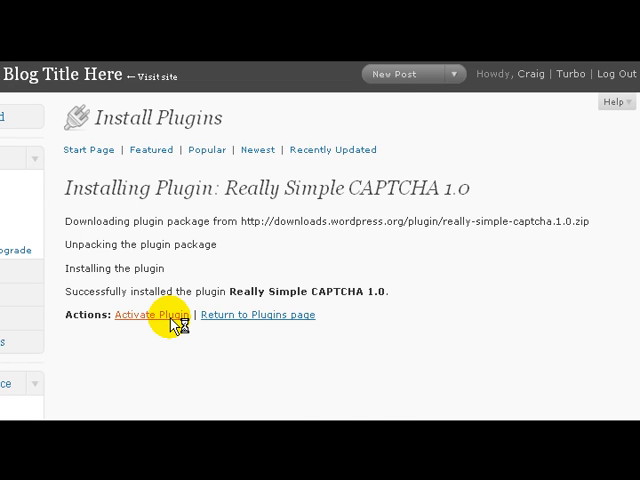
{"action": "left_click", "coordinate": [146, 316]}
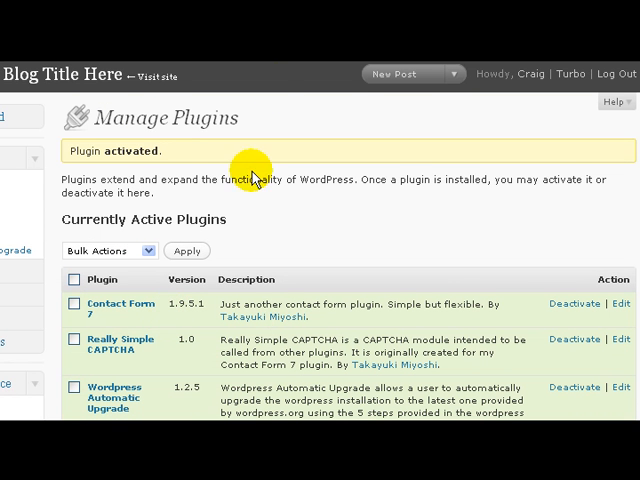
{"action": "mouse_move", "coordinate": [252, 176]}
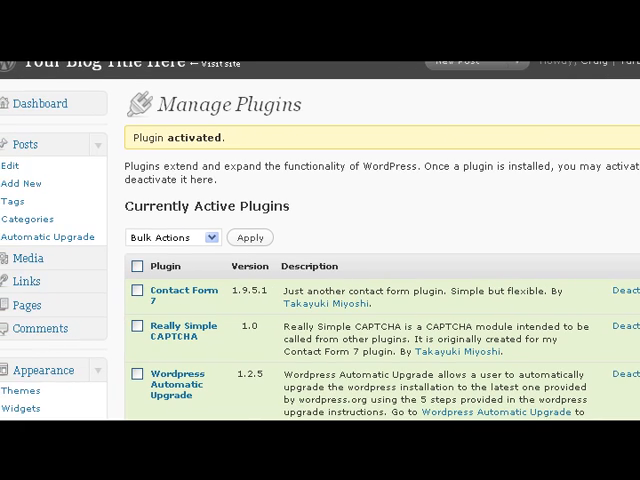
Open Tools > Contact Form 7 to show Contact form 1's shortcode and form markup.
{"action": "scroll", "scroll_direction": "down", "scroll_amount": 3}
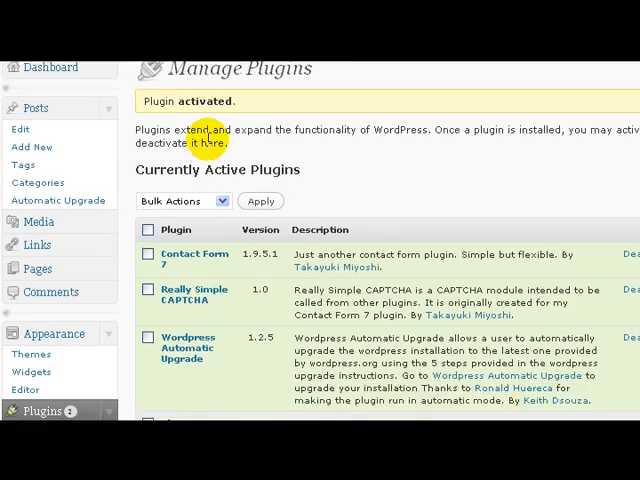
{"action": "scroll", "scroll_direction": "down", "scroll_amount": 3}
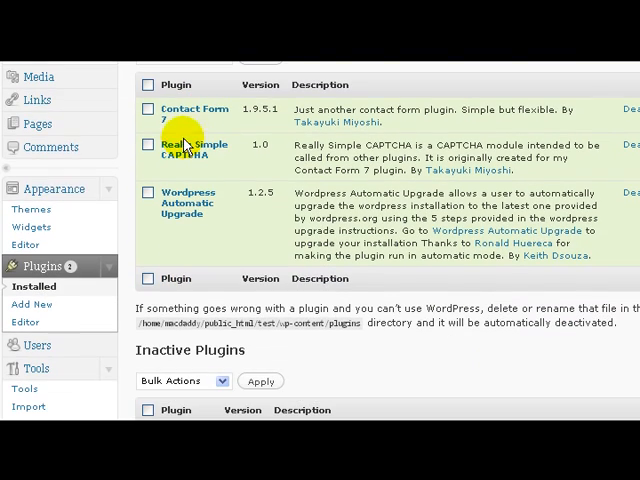
{"action": "scroll", "scroll_direction": "down", "scroll_amount": 3}
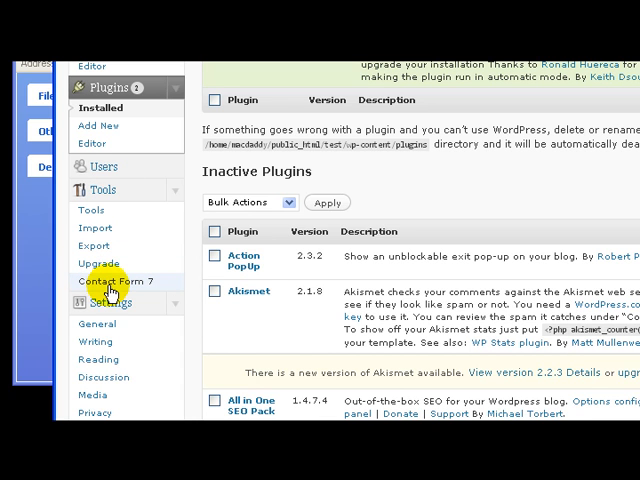
{"action": "left_click", "coordinate": [108, 278]}
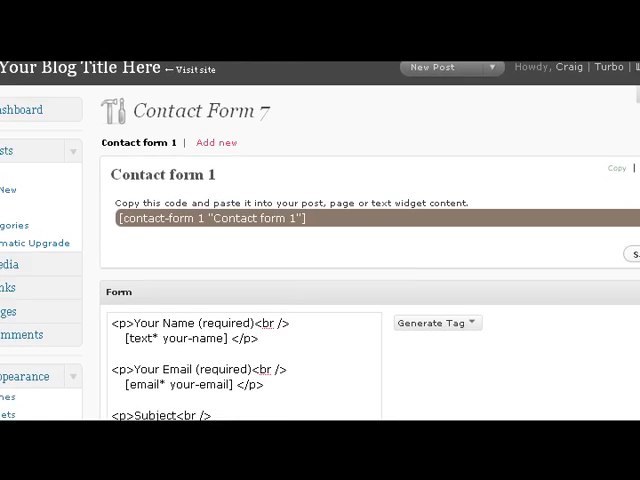
{"action": "scroll", "scroll_direction": "down", "scroll_amount": 3}
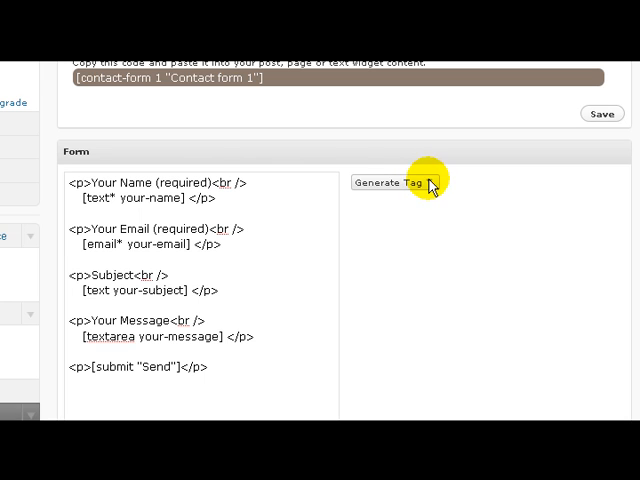
Generate a CAPTCHA tag, producing the captchac and captchar codes for the form.
{"action": "left_click", "coordinate": [398, 184]}
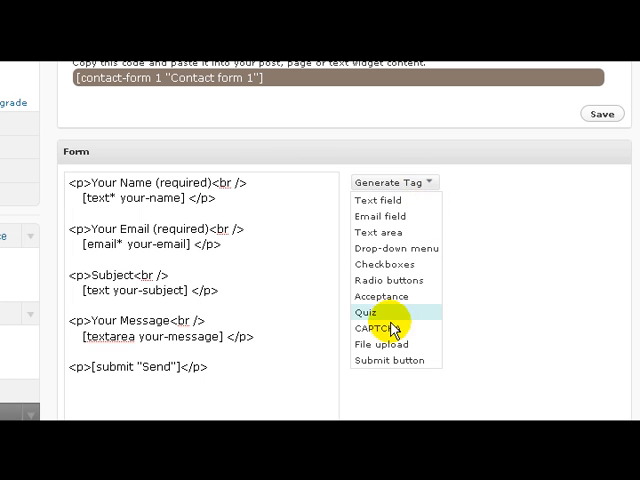
{"action": "left_click", "coordinate": [372, 328]}
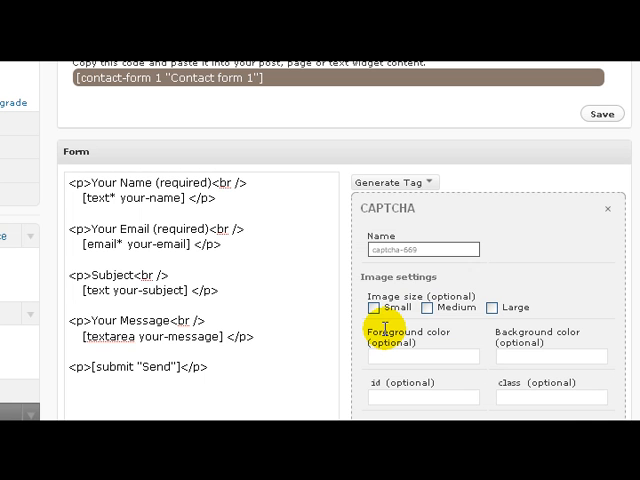
{"action": "scroll", "scroll_direction": "down", "scroll_amount": 3}
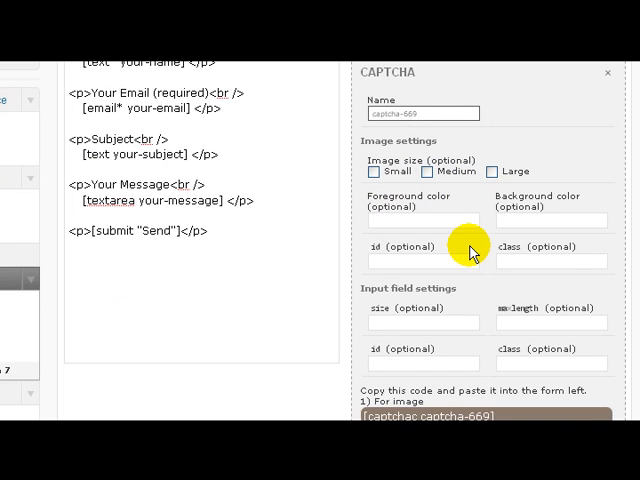
{"action": "scroll", "scroll_direction": "up", "scroll_amount": 3}
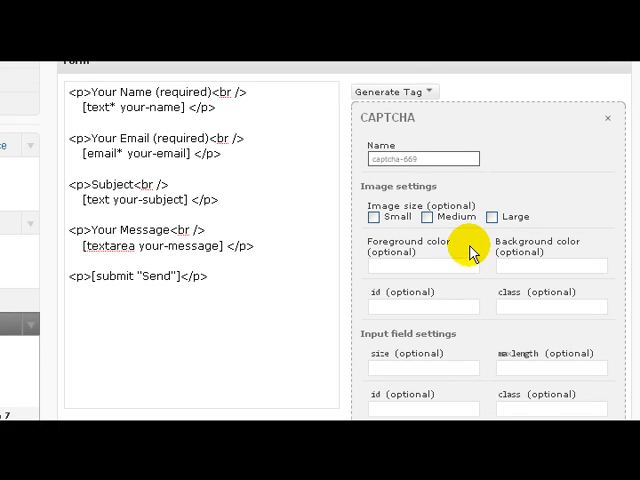
{"action": "scroll", "scroll_direction": "down", "scroll_amount": 3}
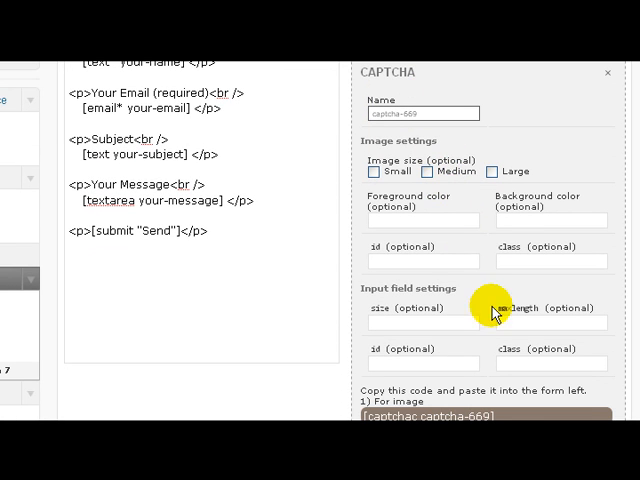
{"action": "scroll", "scroll_direction": "down", "scroll_amount": 3}
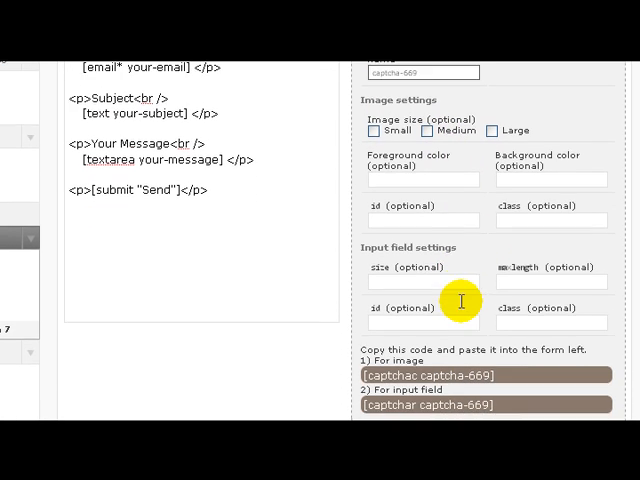
{"action": "scroll", "scroll_direction": "down", "scroll_amount": 3}
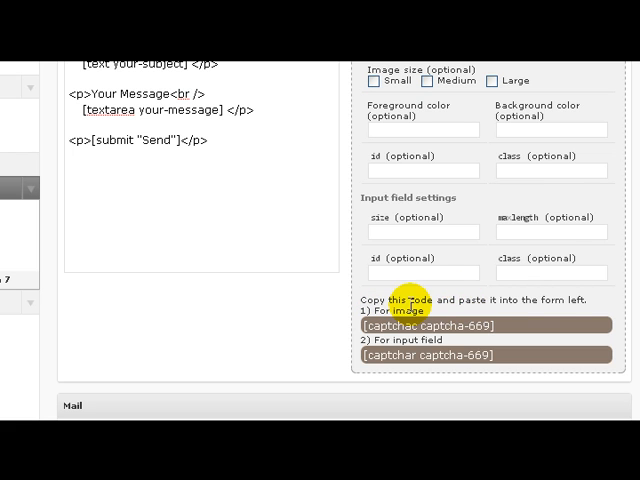
{"action": "mouse_move", "coordinate": [578, 312]}
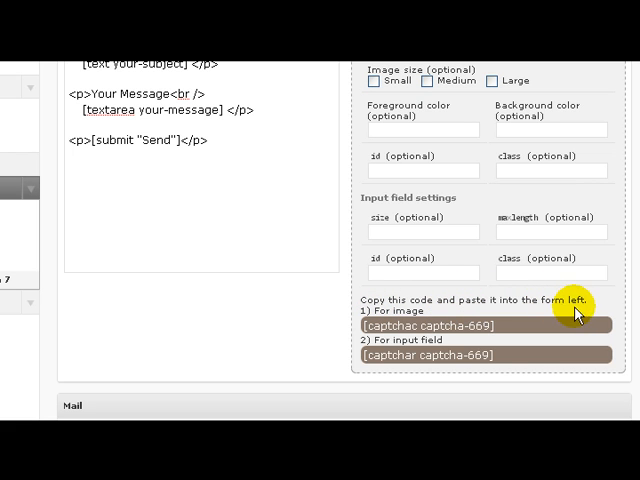
{"action": "mouse_move", "coordinate": [452, 300]}
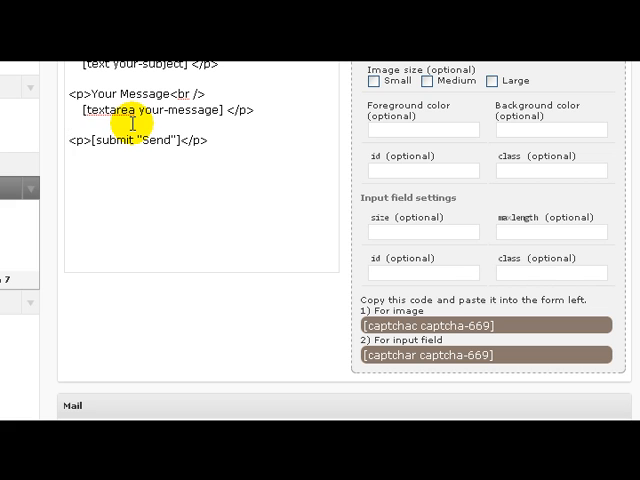
{"action": "mouse_move", "coordinate": [172, 140]}
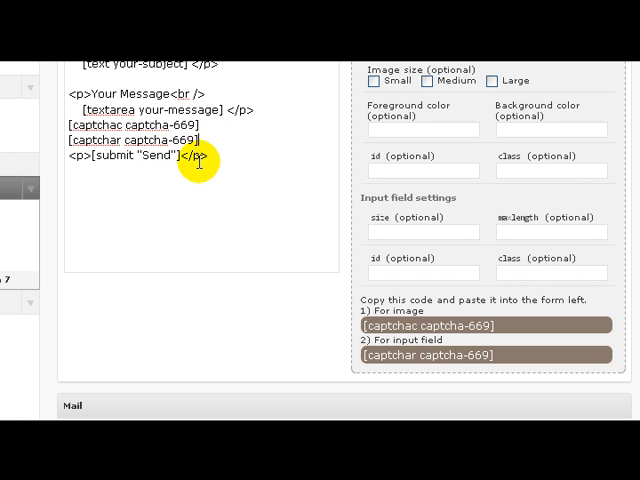
Change the Mail section's To address to the new craigdes... .com recipient.
{"action": "scroll", "scroll_direction": "down", "scroll_amount": 3}
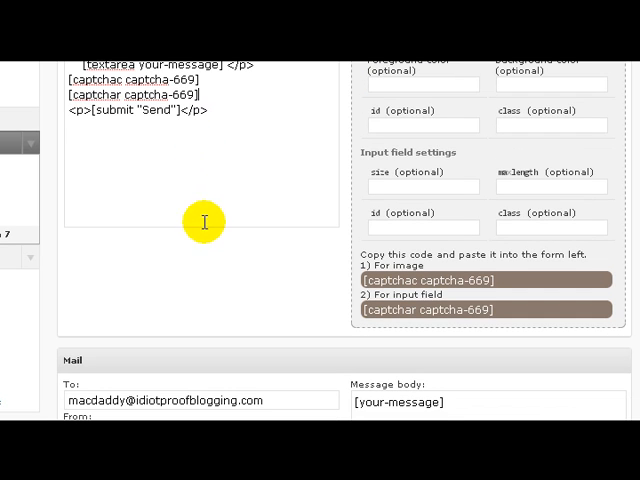
{"action": "scroll", "scroll_direction": "down", "scroll_amount": 3}
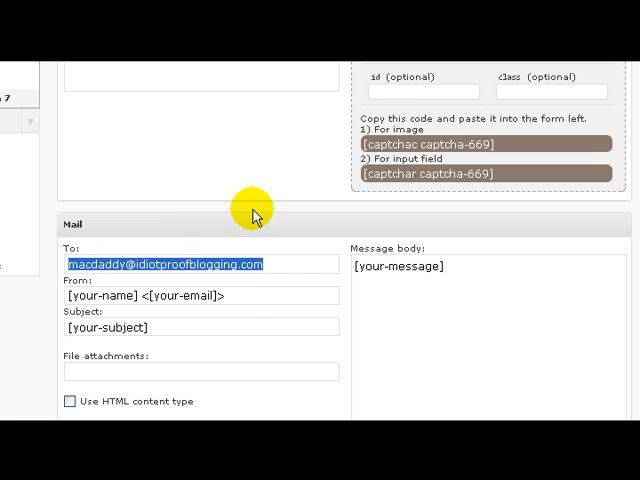
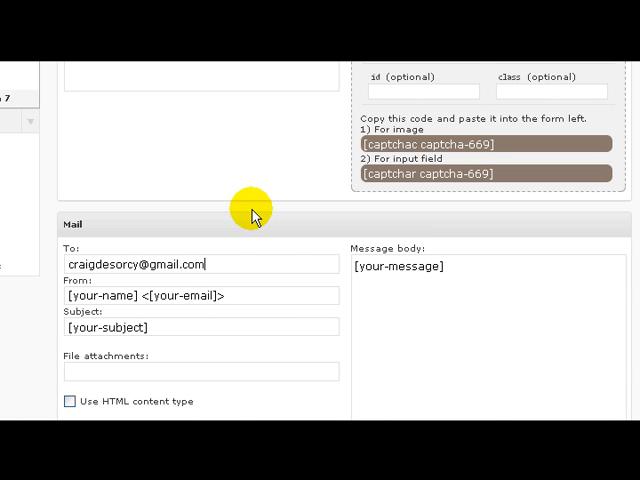
{"action": "scroll", "scroll_direction": "down", "scroll_amount": 3}
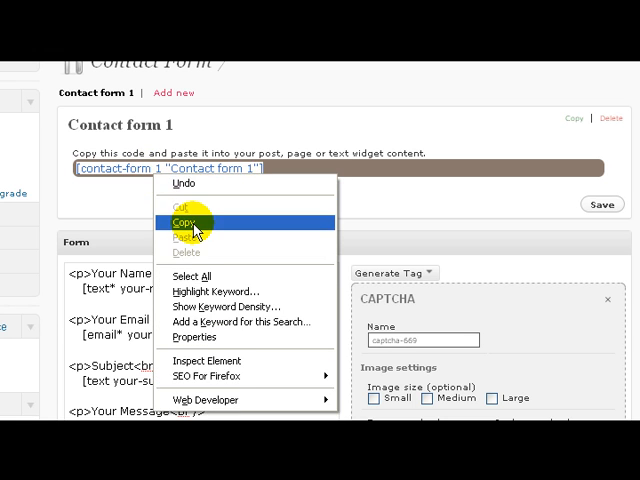
Copy Contact form 1's embed shortcode for pasting into the Notepad notes.
{"action": "left_click", "coordinate": [184, 220]}
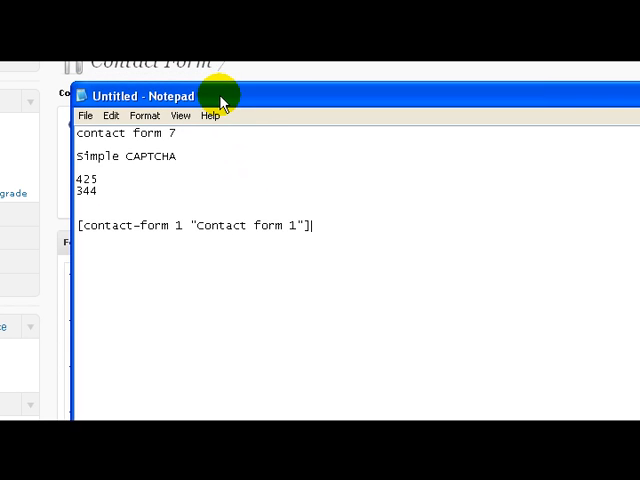
{"action": "mouse_move", "coordinate": [252, 236]}
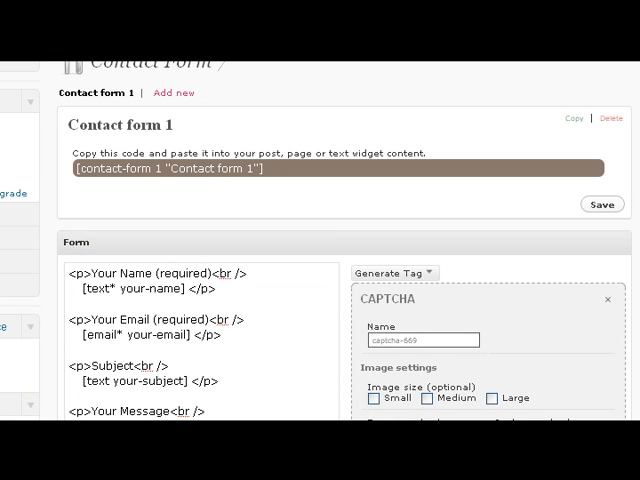
{"action": "mouse_move", "coordinate": [568, 284]}
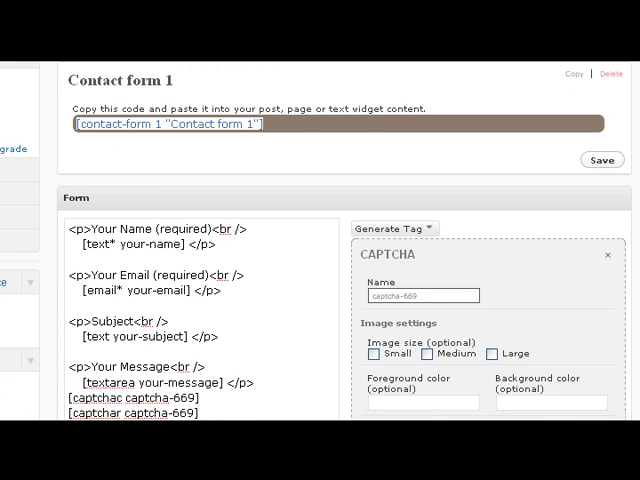
Save Contact form 1 with its CAPTCHA fields and new recipient address.
{"action": "scroll", "scroll_direction": "down", "scroll_amount": 3}
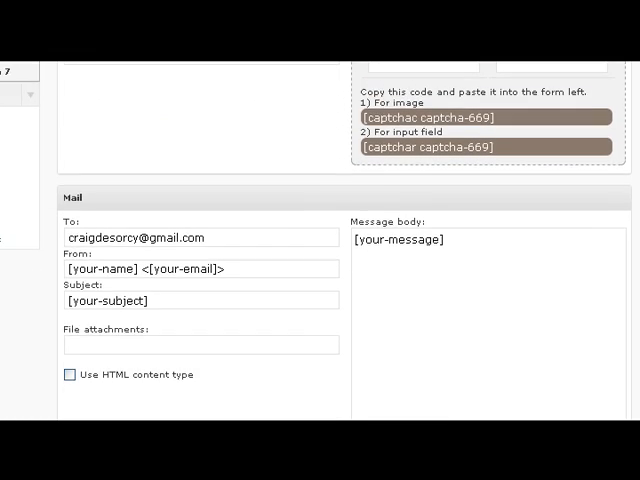
{"action": "scroll", "scroll_direction": "down", "scroll_amount": 3}
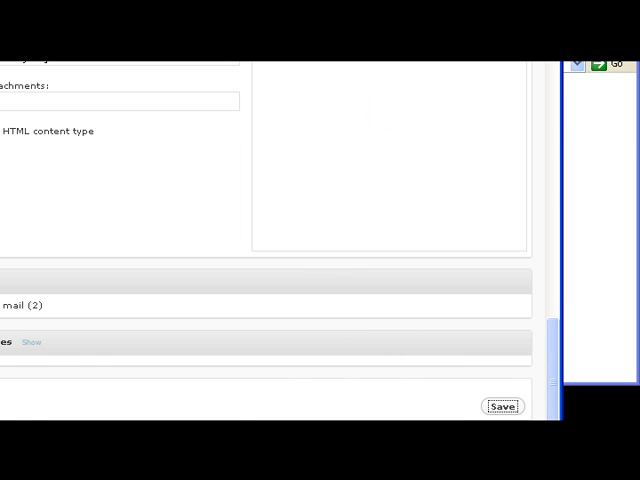
{"action": "left_click", "coordinate": [500, 404]}
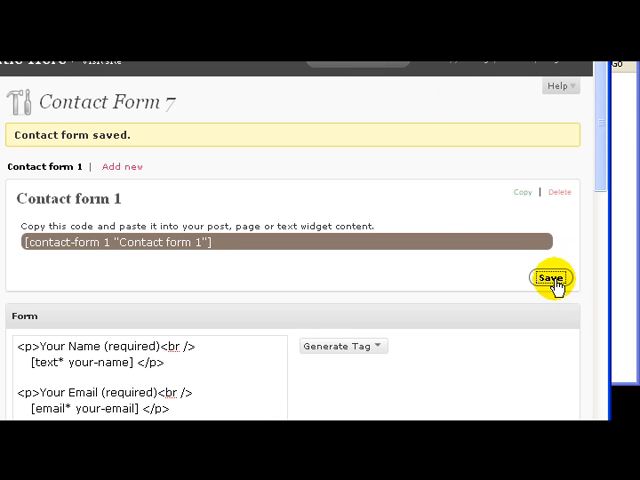
{"action": "mouse_move", "coordinate": [512, 196]}
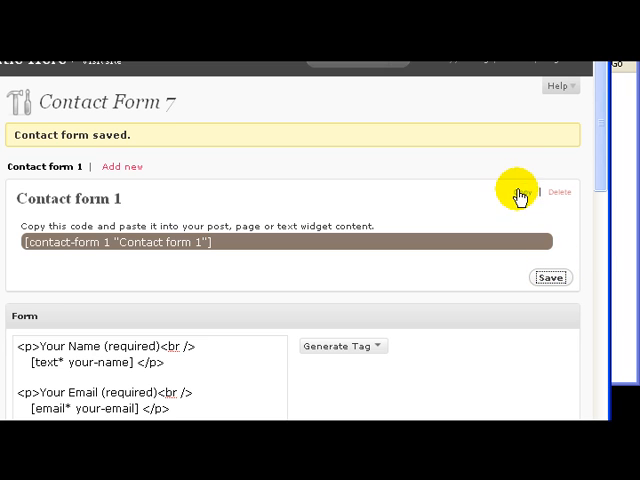
{"action": "mouse_move", "coordinate": [500, 118]}
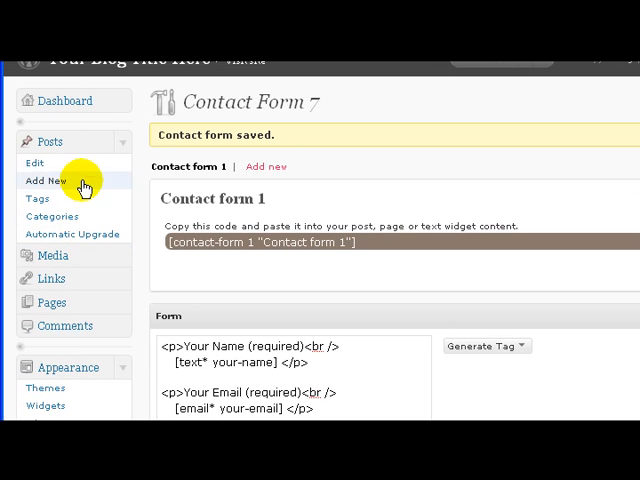
{"action": "mouse_move", "coordinate": [64, 284]}
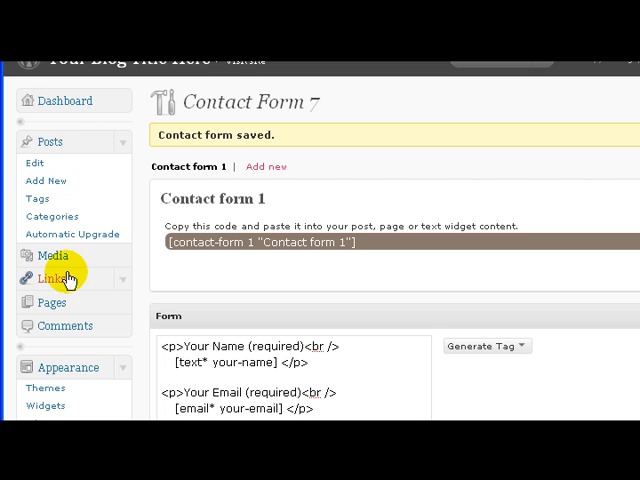
{"action": "mouse_move", "coordinate": [124, 310]}
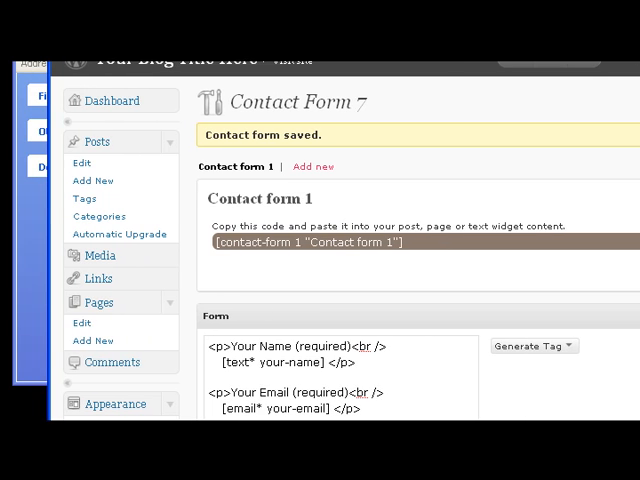
{"action": "mouse_move", "coordinate": [96, 340]}
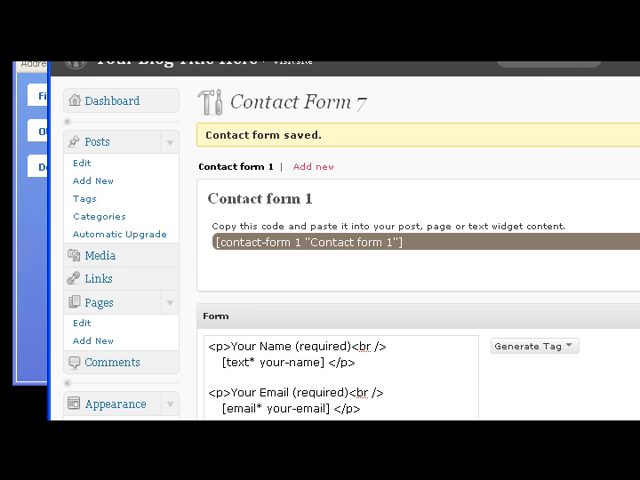
Create a new page titled Contact with [contact-form 1 "Contact form 1"] as its body.
{"action": "left_click", "coordinate": [94, 340]}
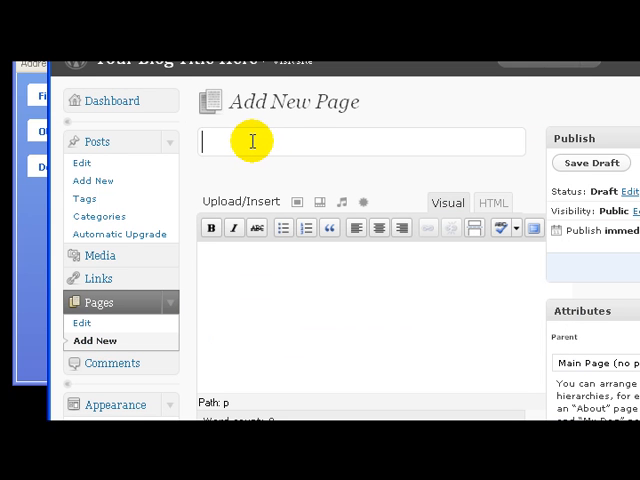
{"action": "type", "text": "Contact"}
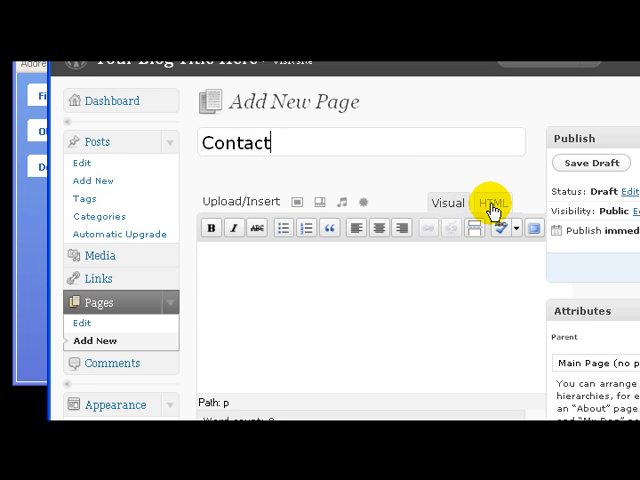
{"action": "left_click", "coordinate": [492, 204]}
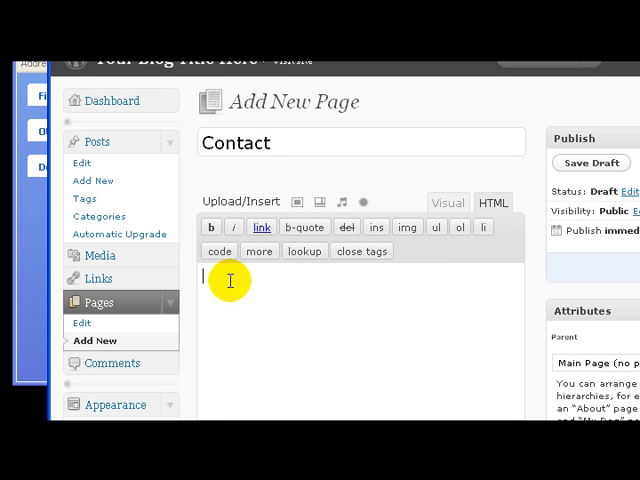
{"action": "mouse_move", "coordinate": [230, 280]}
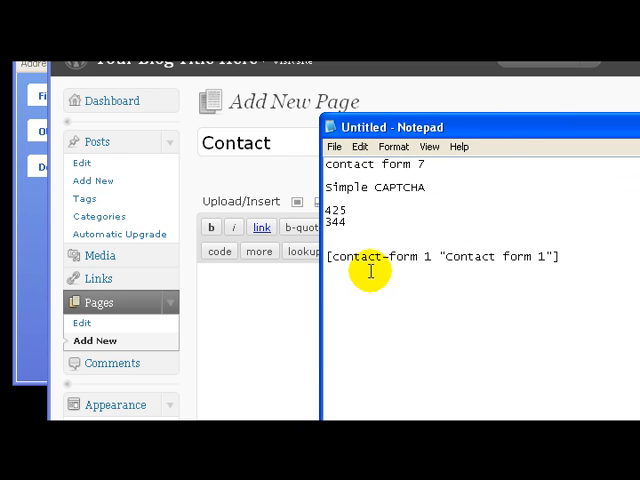
{"action": "mouse_move", "coordinate": [556, 256]}
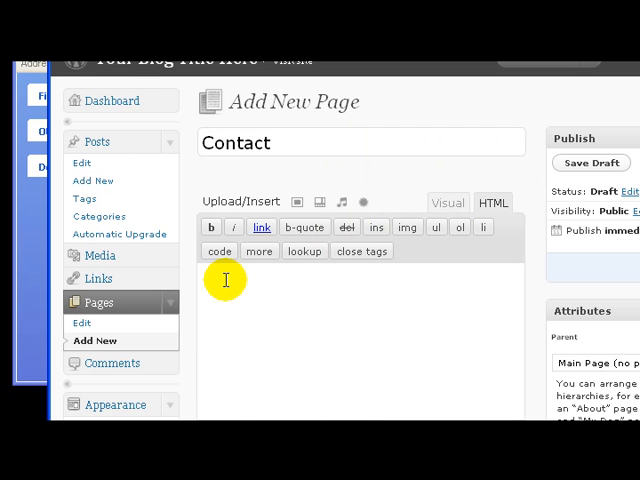
{"action": "type", "text": "[contact-form 1 \"Contact form 1\"]"}
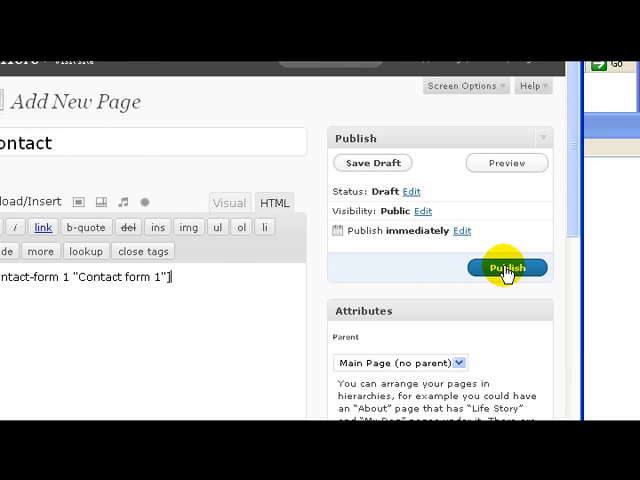
Publish the Contact page and confirm the publish.
{"action": "left_click", "coordinate": [508, 268]}
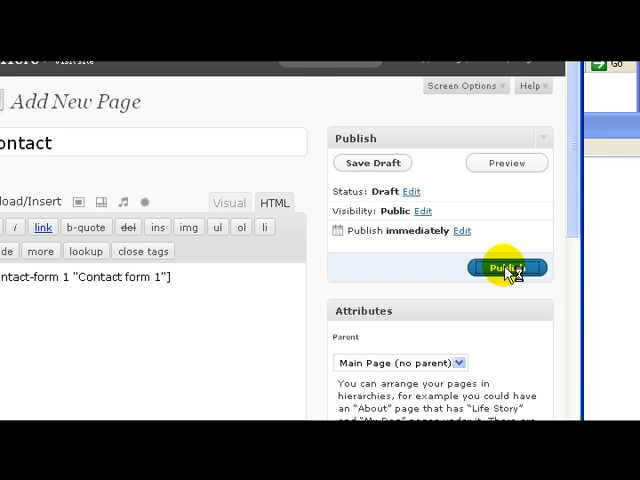
{"action": "left_click", "coordinate": [506, 266]}
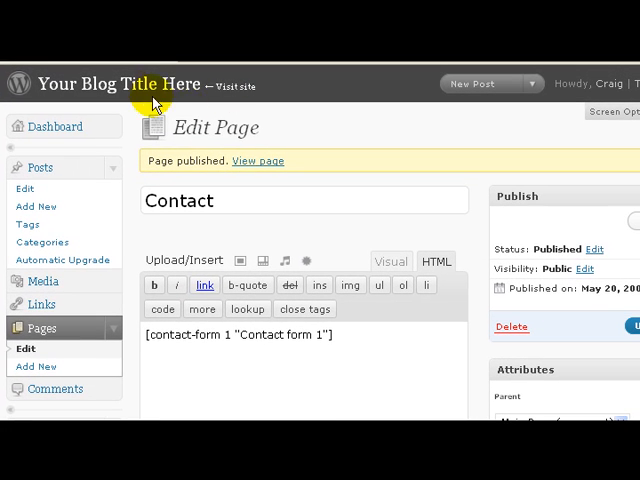
{"action": "mouse_move", "coordinate": [130, 90]}
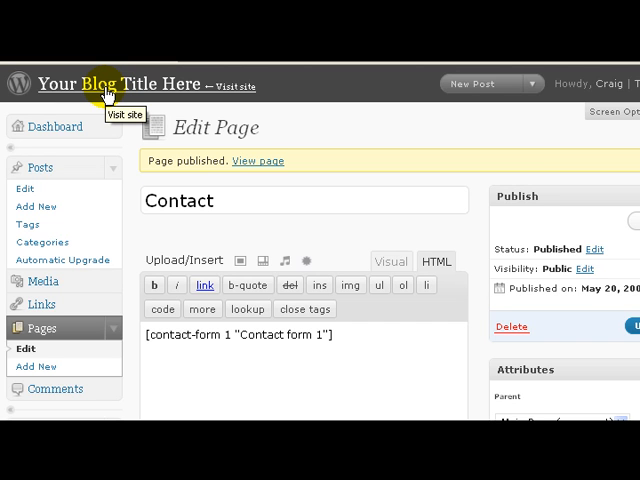
Open the blog's public front page in a new tab and switch to it.
{"action": "right_click", "coordinate": [112, 92]}
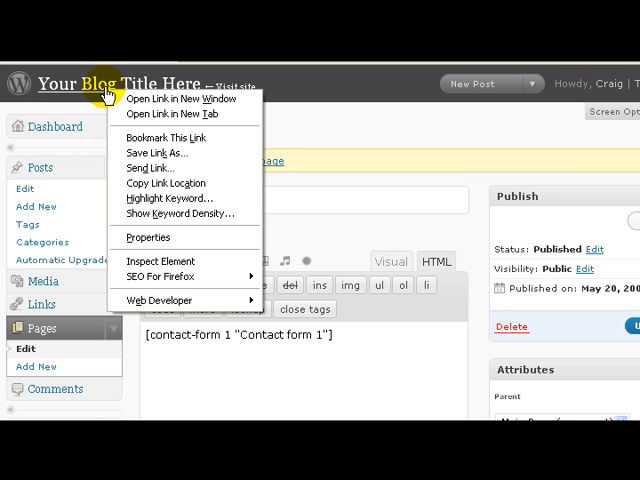
{"action": "mouse_move", "coordinate": [160, 114]}
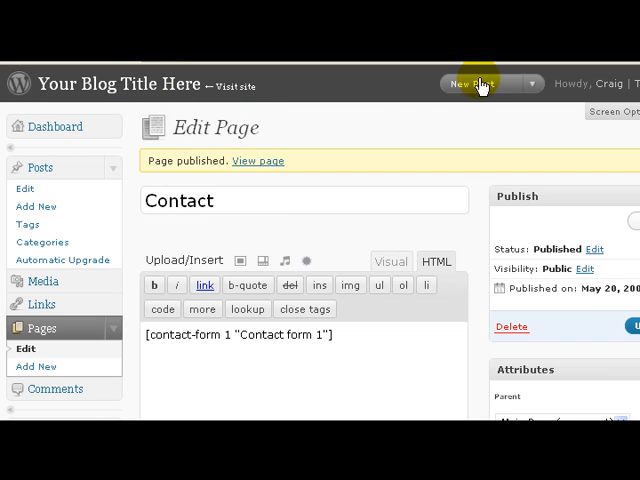
{"action": "mouse_move", "coordinate": [476, 84]}
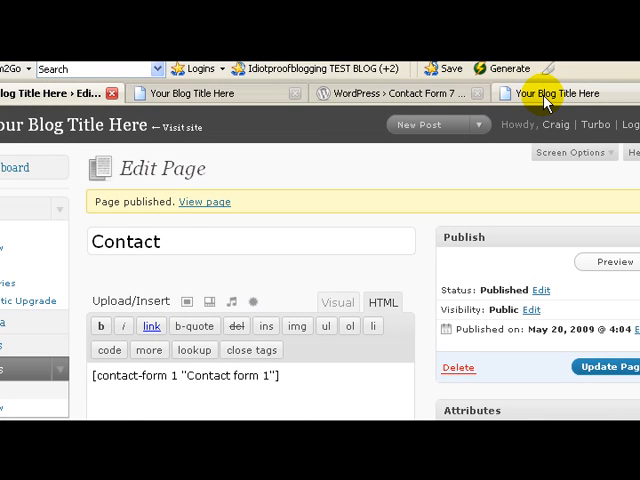
{"action": "left_click", "coordinate": [558, 92]}
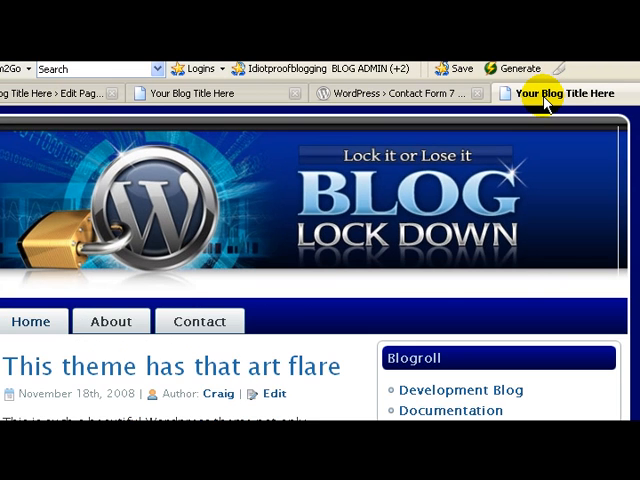
Navigate to the live Contact page and bring the form into view.
{"action": "scroll", "scroll_direction": "down", "scroll_amount": 3}
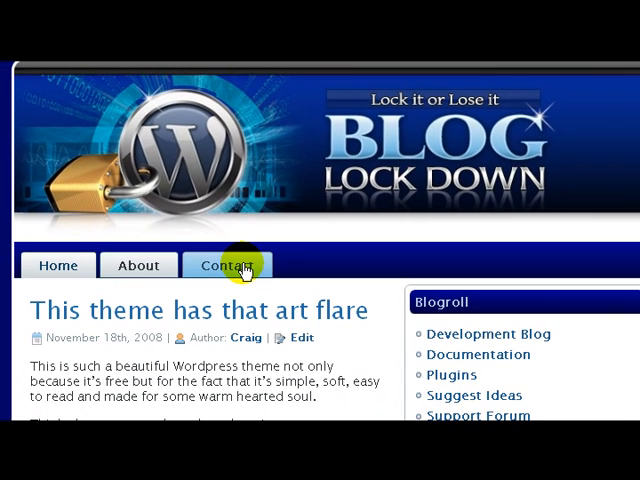
{"action": "mouse_move", "coordinate": [232, 268]}
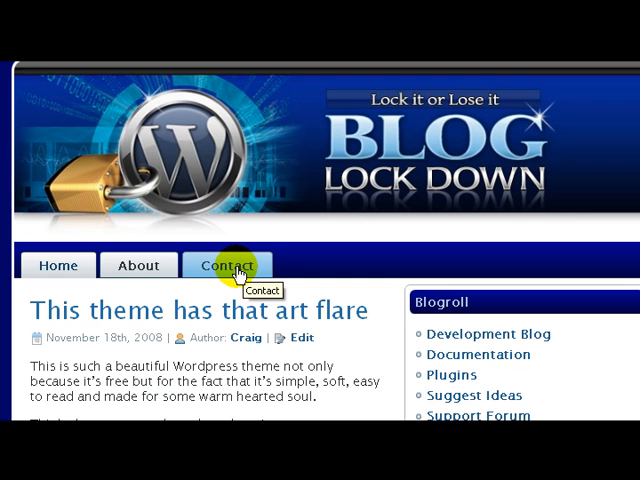
{"action": "left_click", "coordinate": [228, 264]}
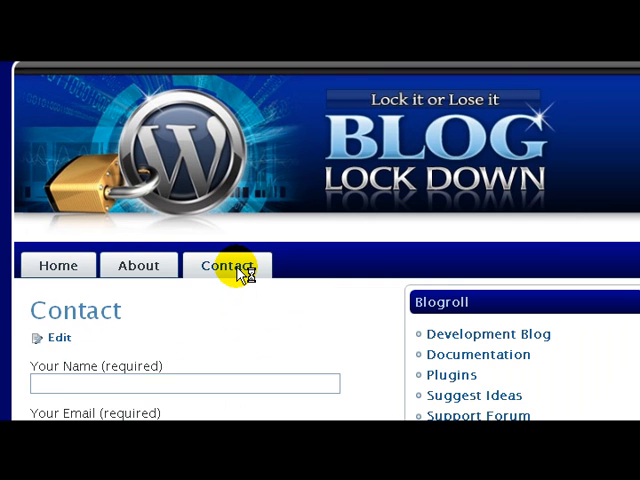
{"action": "scroll", "scroll_direction": "down", "scroll_amount": 3}
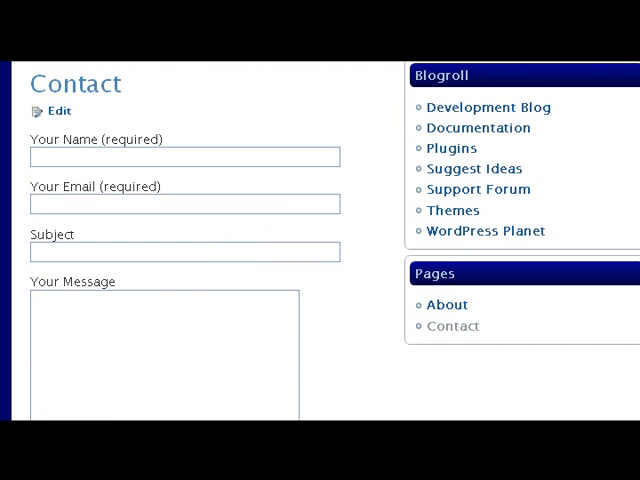
{"action": "scroll", "scroll_direction": "down", "scroll_amount": 3}
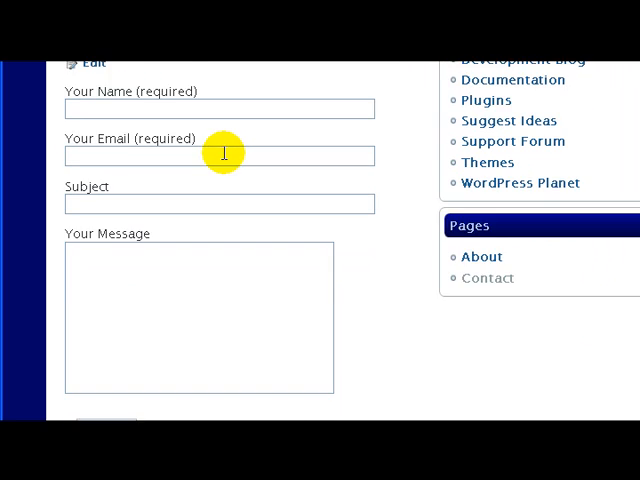
{"action": "scroll", "scroll_direction": "up", "scroll_amount": 3}
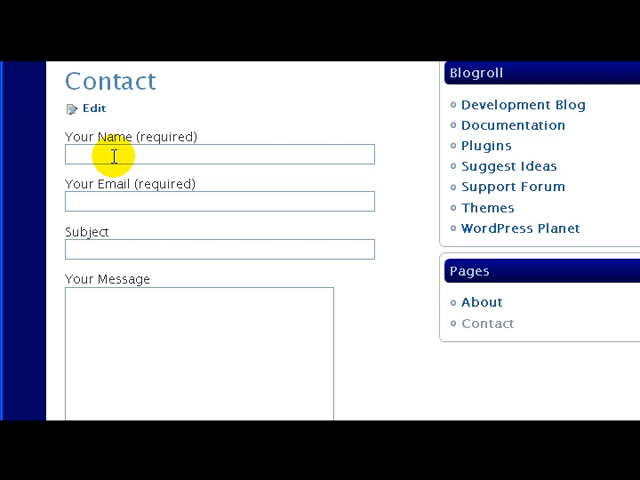
Fill the form with name 'Craig' and CAPTCHA 'C556', then send the test message.
{"action": "type", "text": "Craig"}
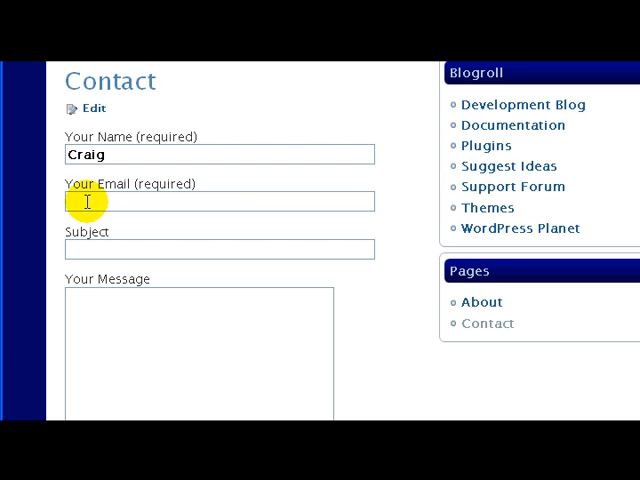
{"action": "scroll", "scroll_direction": "down", "scroll_amount": 3}
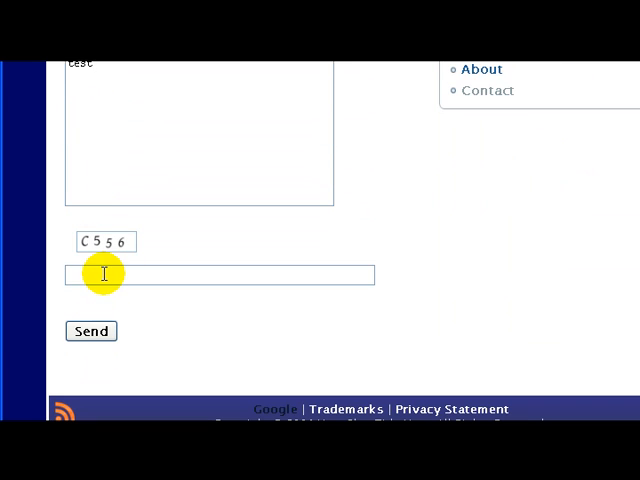
{"action": "type", "text": "C55"}
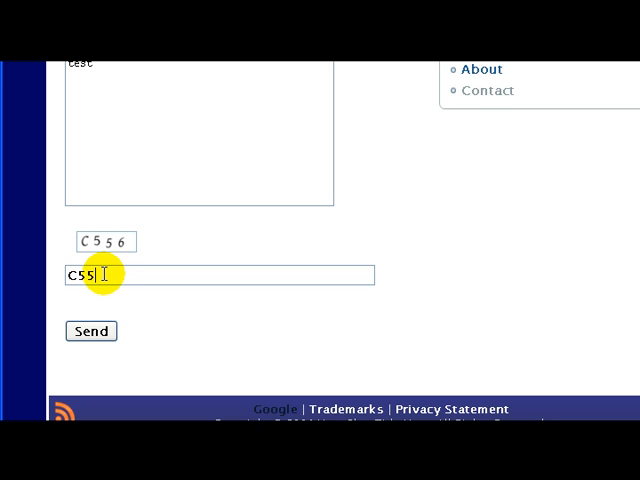
{"action": "type", "text": "6"}
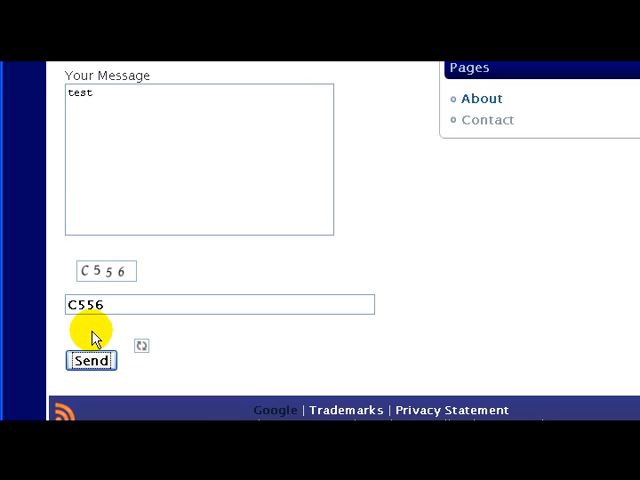
{"action": "left_click", "coordinate": [90, 360]}
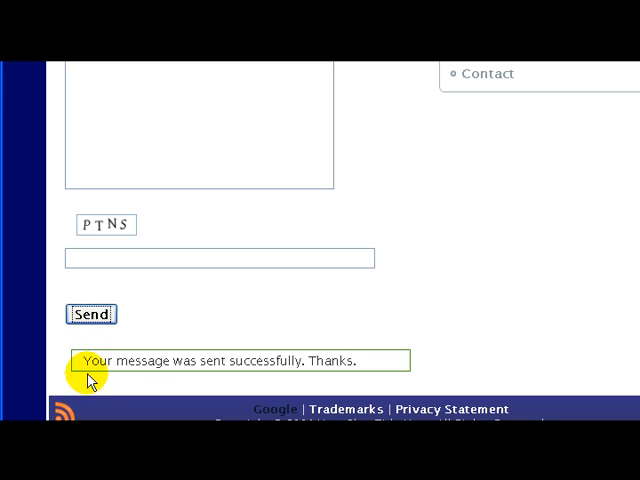
{"action": "mouse_move", "coordinate": [380, 378]}
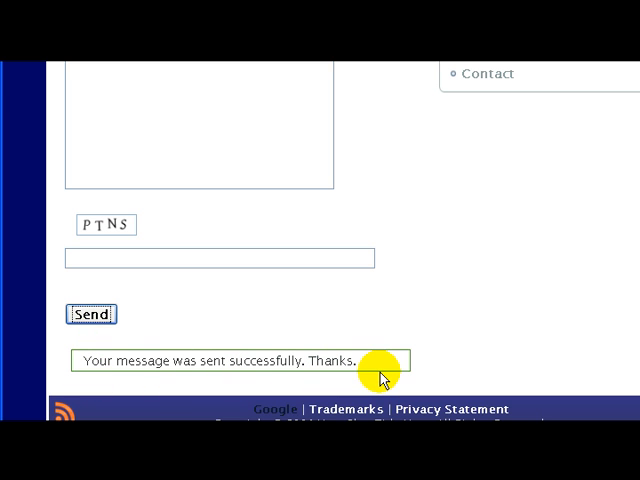
{"action": "mouse_move", "coordinate": [366, 300]}
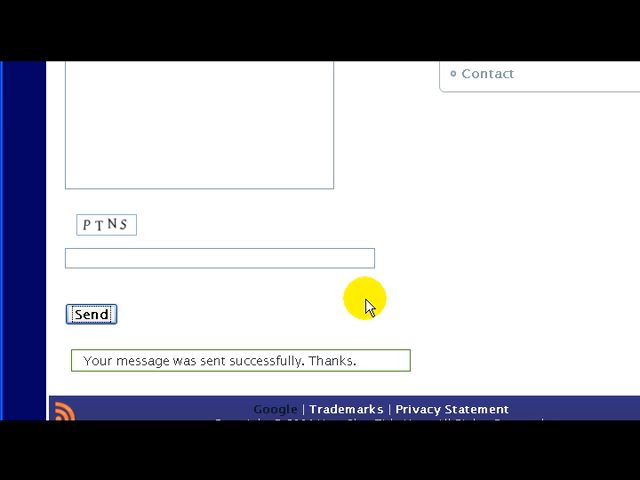
{"action": "mouse_move", "coordinate": [584, 80]}
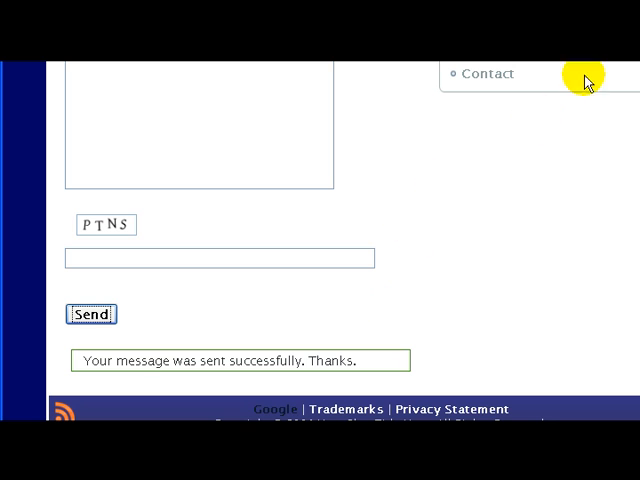
{"action": "mouse_move", "coordinate": [140, 366]}
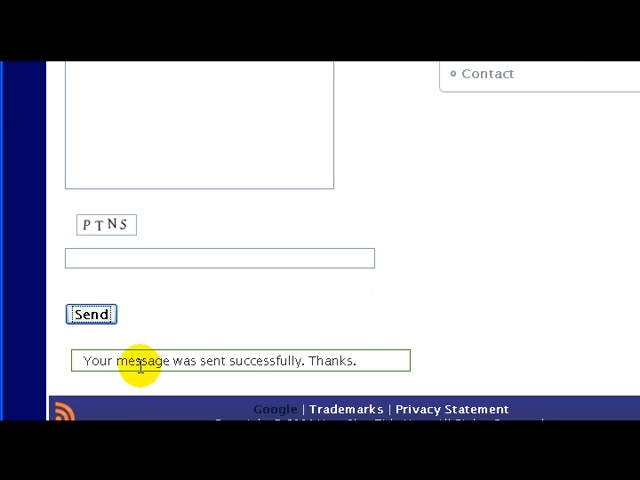
{"action": "mouse_move", "coordinate": [364, 364]}
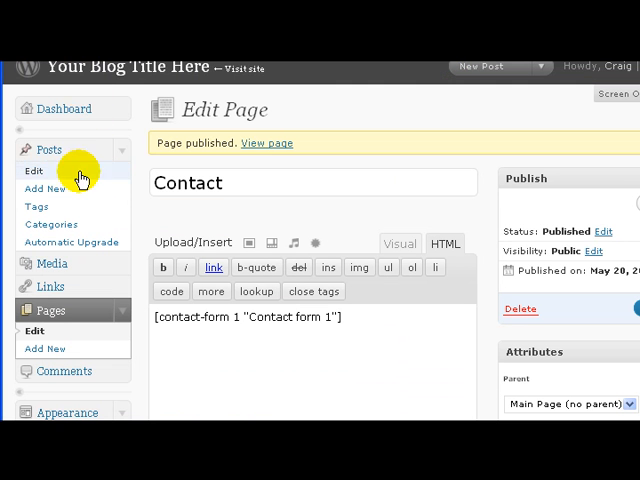
Reach Contact Form 7 under Tools and select the recipient address in the Mail 'To' field.
{"action": "scroll", "scroll_direction": "down", "scroll_amount": 3}
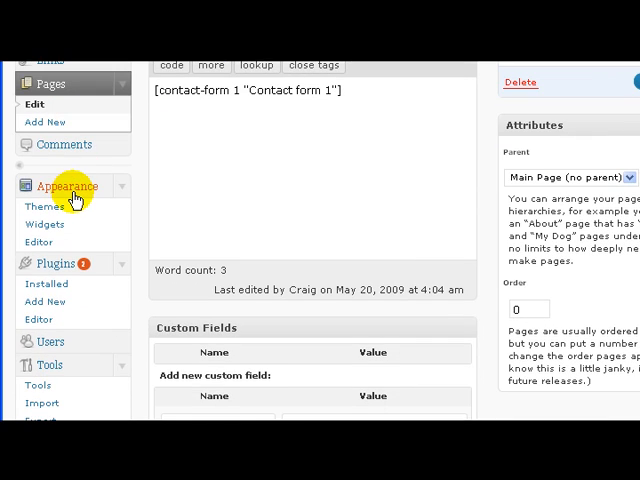
{"action": "scroll", "scroll_direction": "down", "scroll_amount": 3}
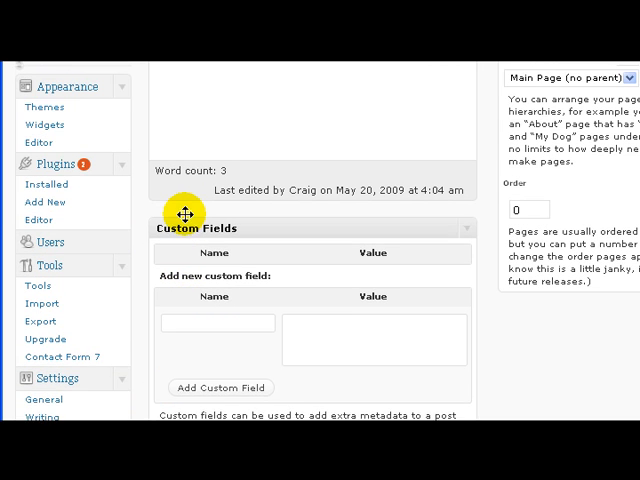
{"action": "scroll", "scroll_direction": "down", "scroll_amount": 3}
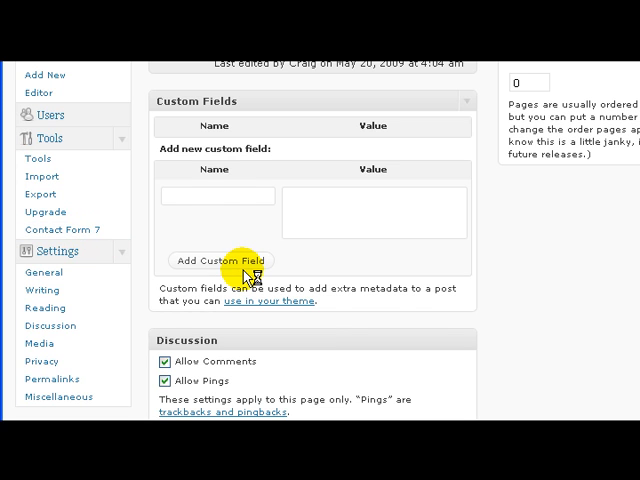
{"action": "left_click", "coordinate": [62, 228]}
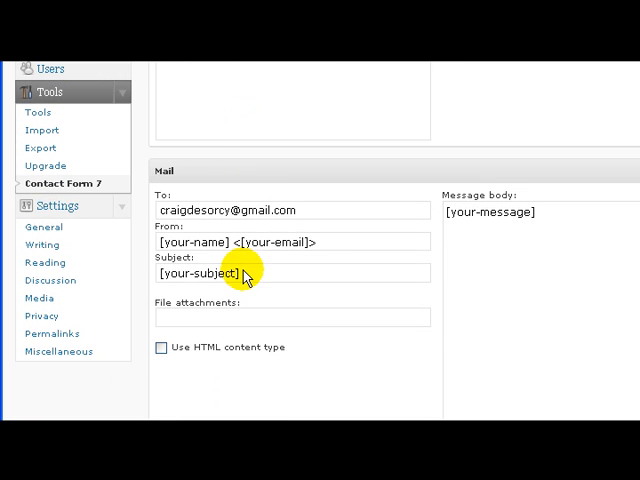
{"action": "double_click", "coordinate": [230, 210]}
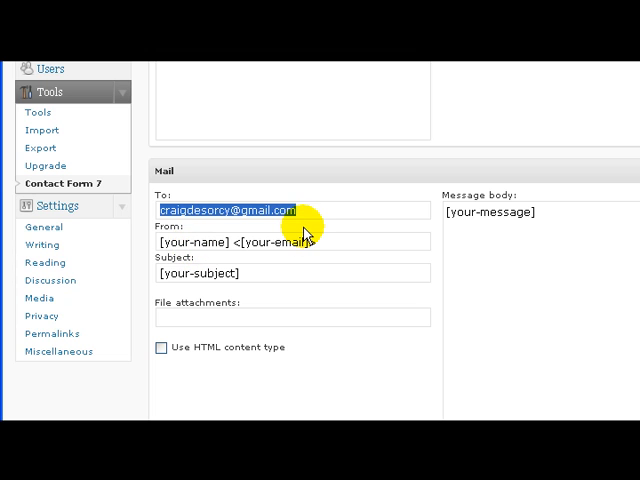